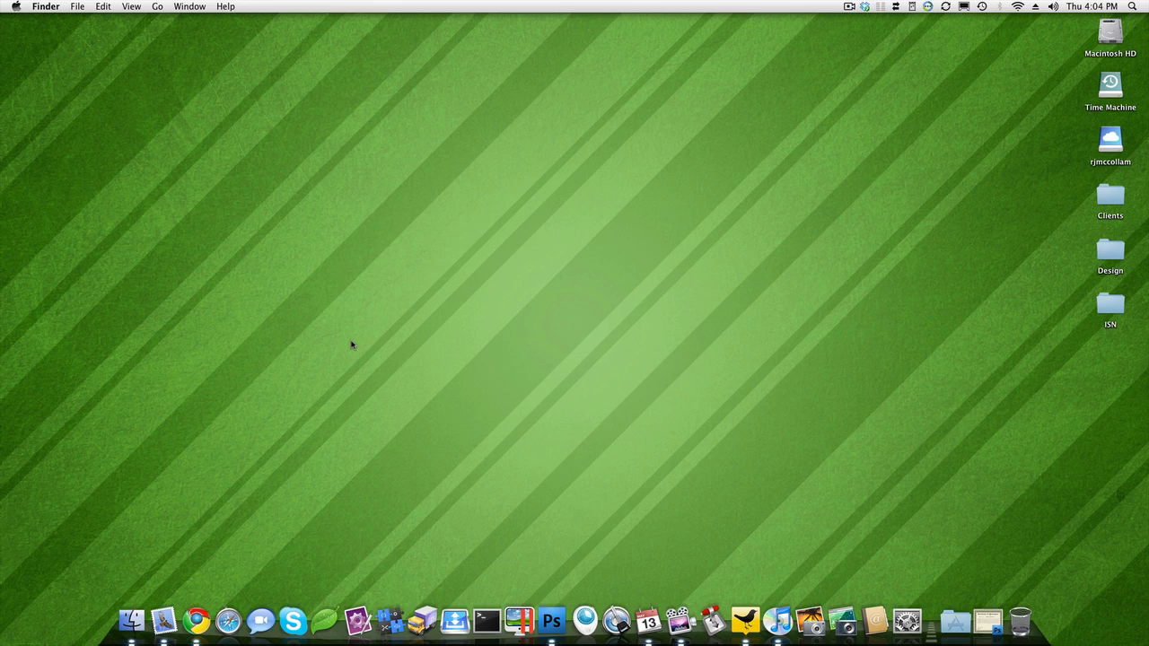
pyautogui.moveTo(220, 542)
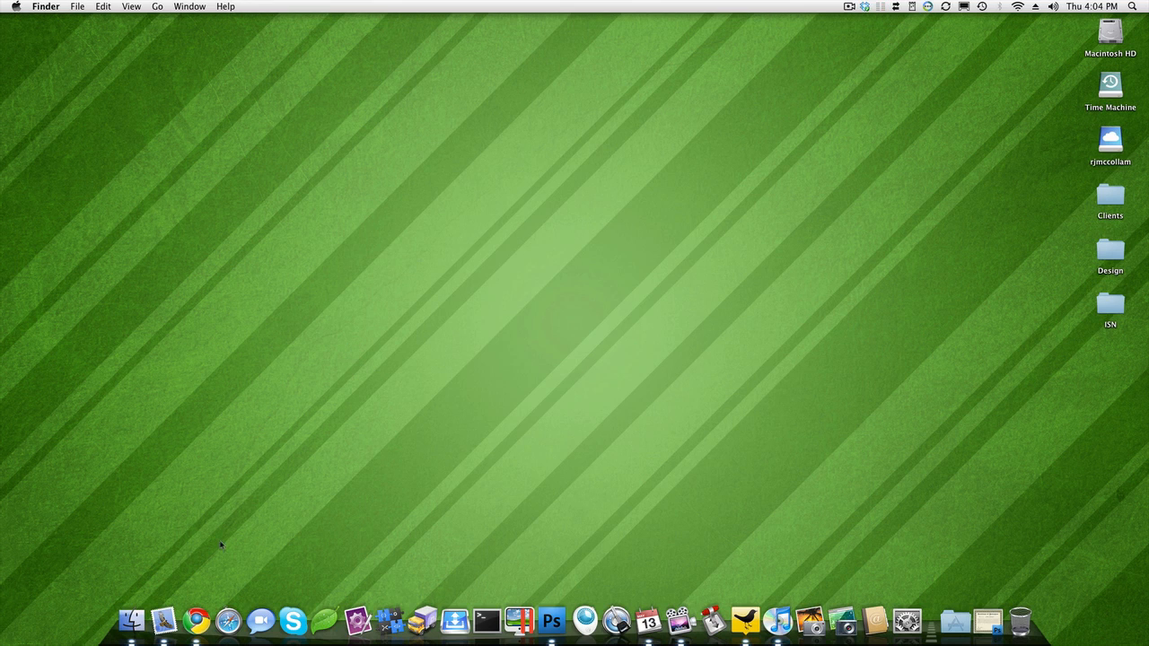
# - Launch Google Chrome from the Dock to start visiting rjmccollam.com
pyautogui.click(190, 622)
pyautogui.write('rjmccollam.com:')
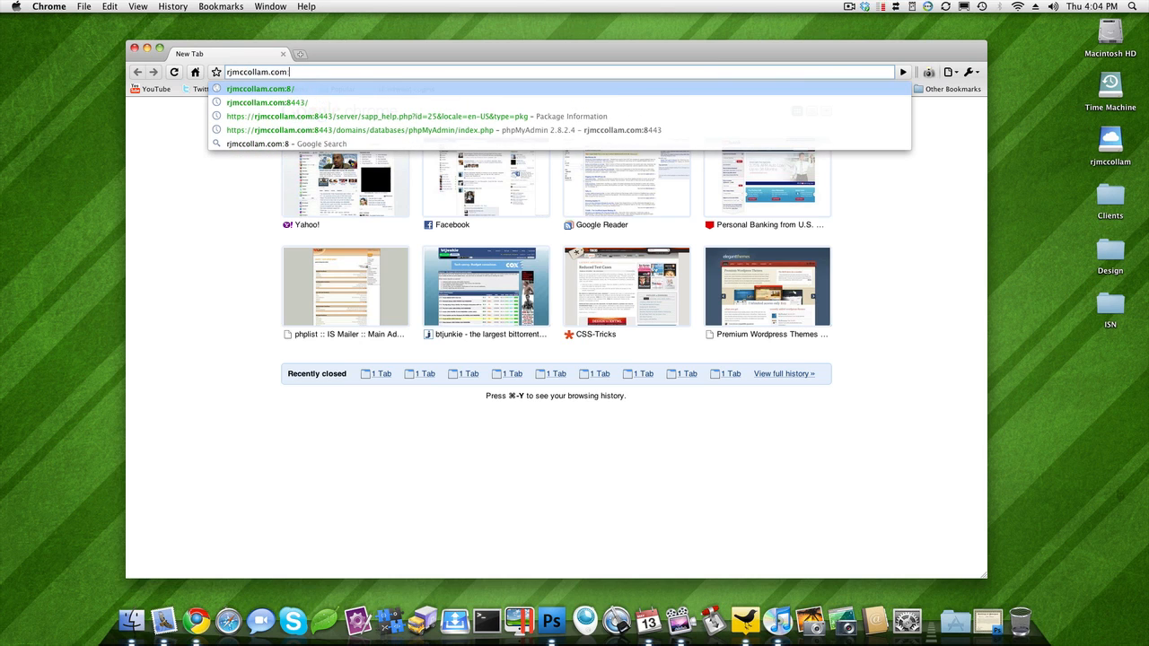
# - Load rjmccollam.com, open PORTFOLIO, and scroll down to the footer tweet
pyautogui.click(260, 89)
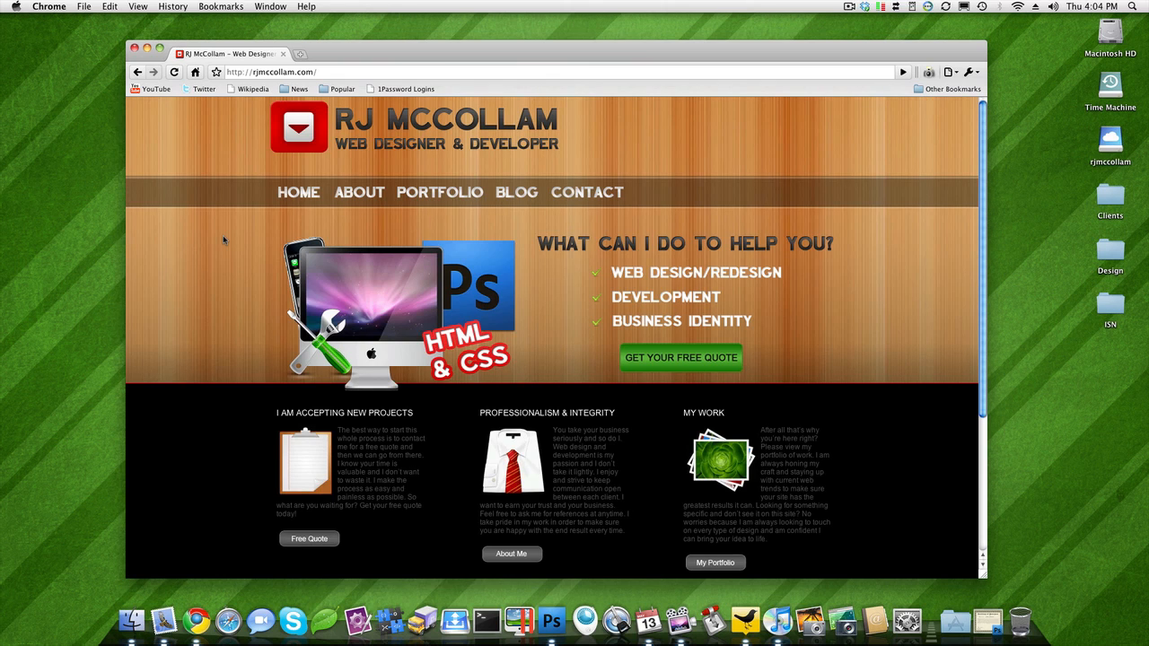
pyautogui.moveTo(230, 230)
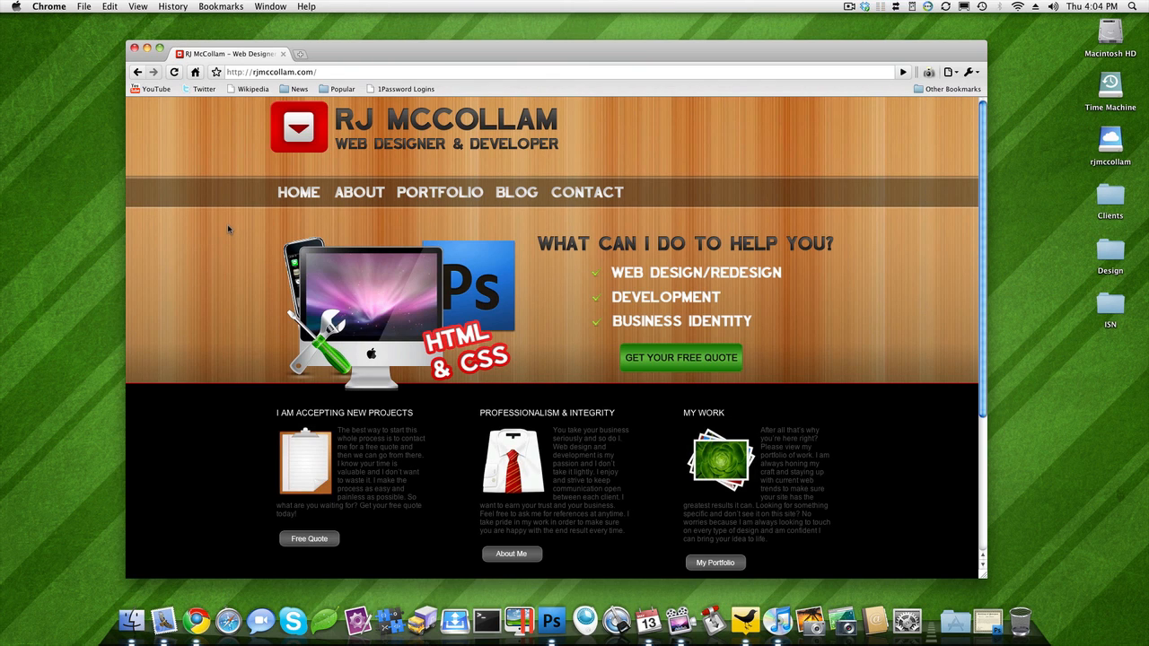
pyautogui.click(439, 192)
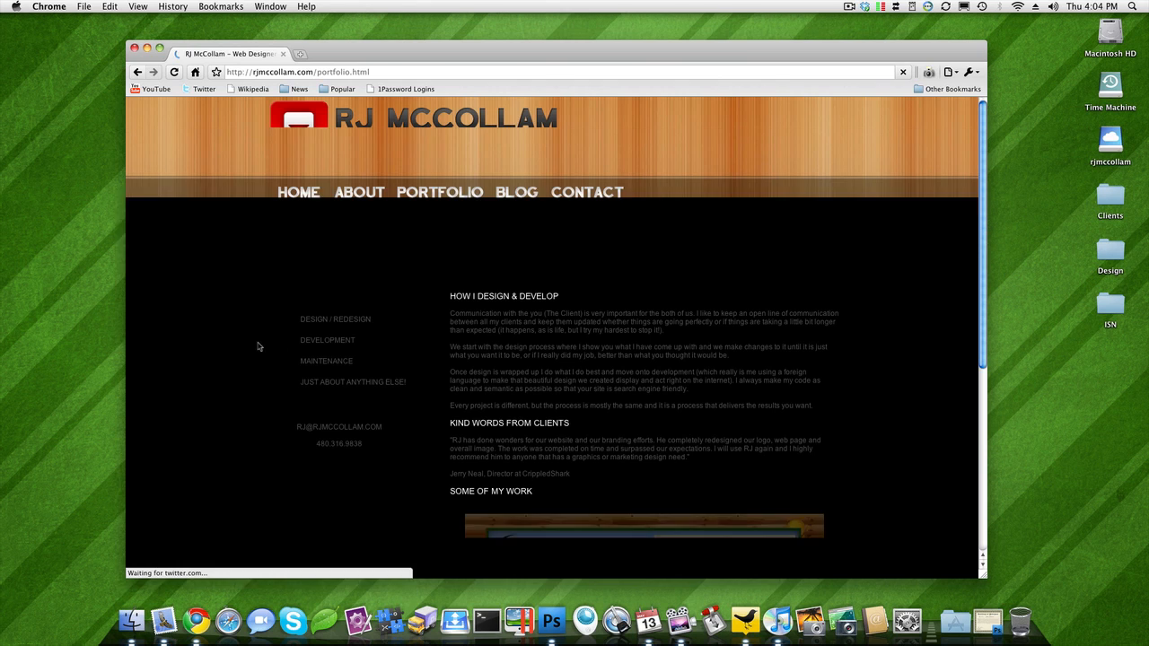
pyautogui.scroll(-3)
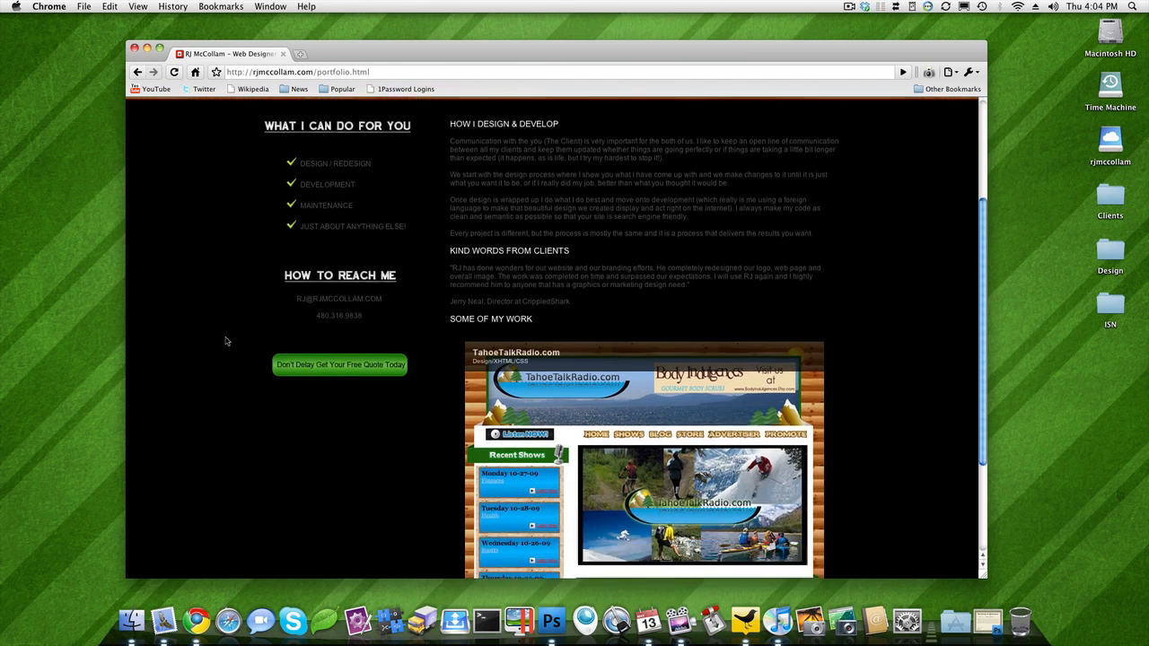
pyautogui.scroll(-3)
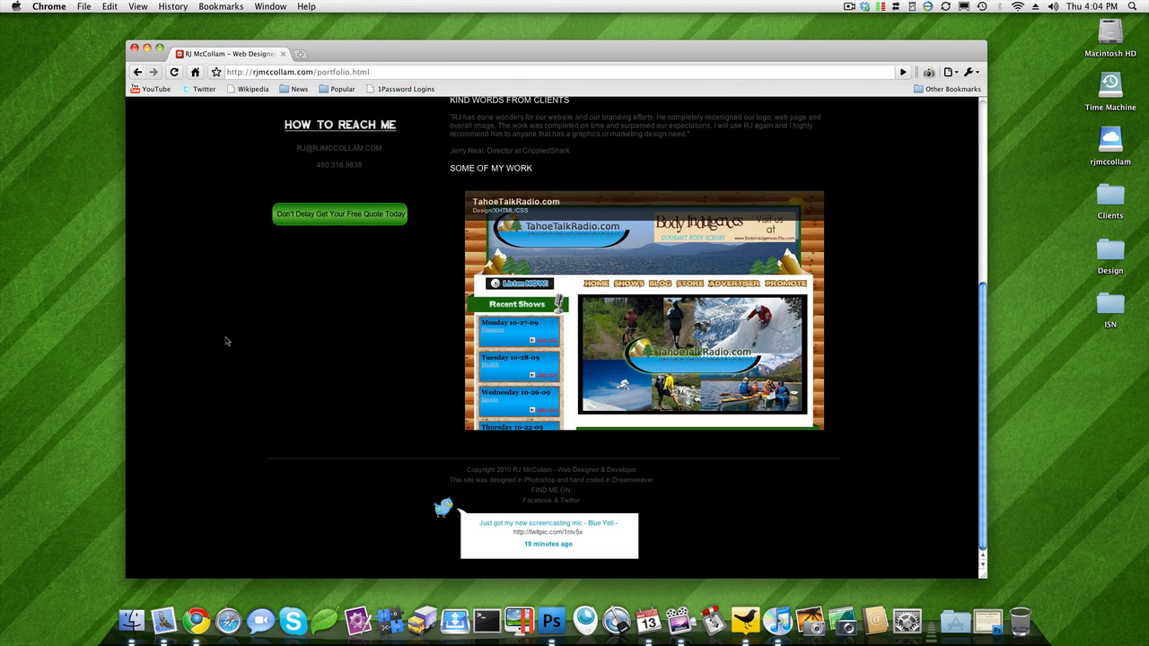
pyautogui.moveTo(549, 533)
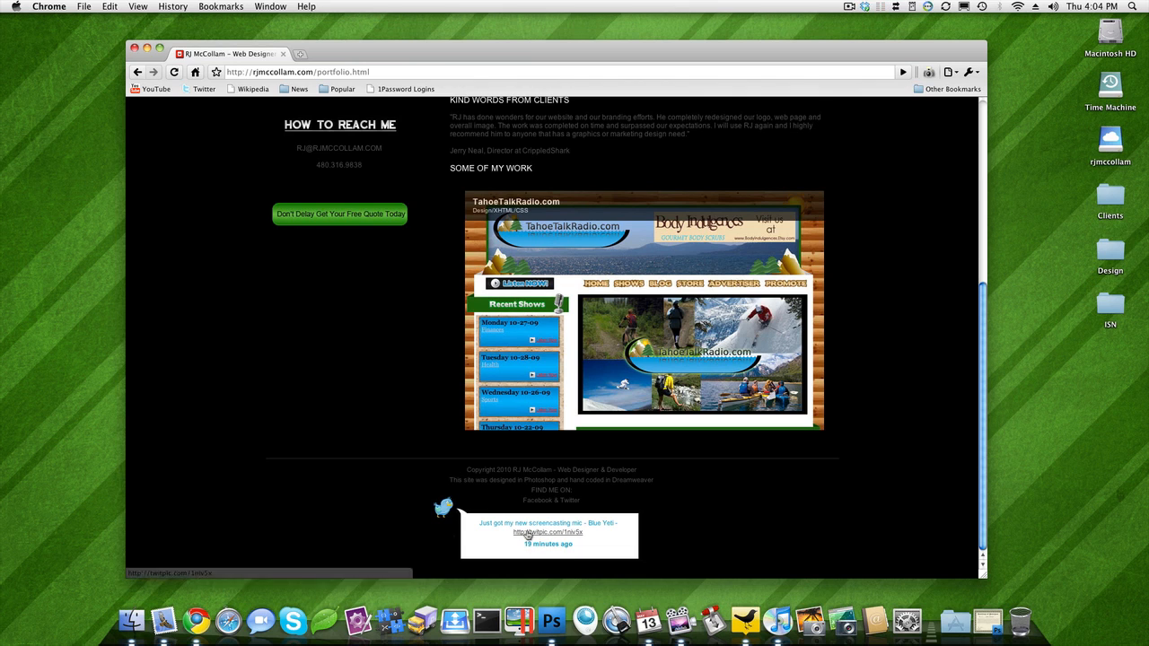
# - Open the footer tweet's Twitpic photo of the Blue Yeti mic and scroll it
pyautogui.click(544, 533)
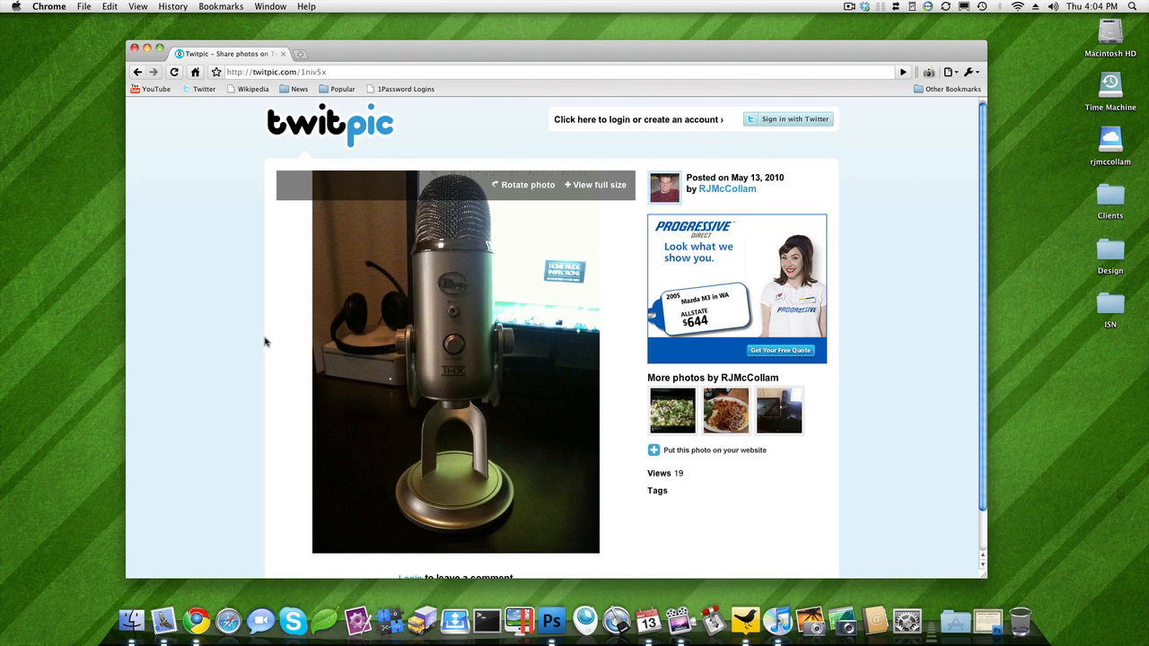
pyautogui.scroll(-3)
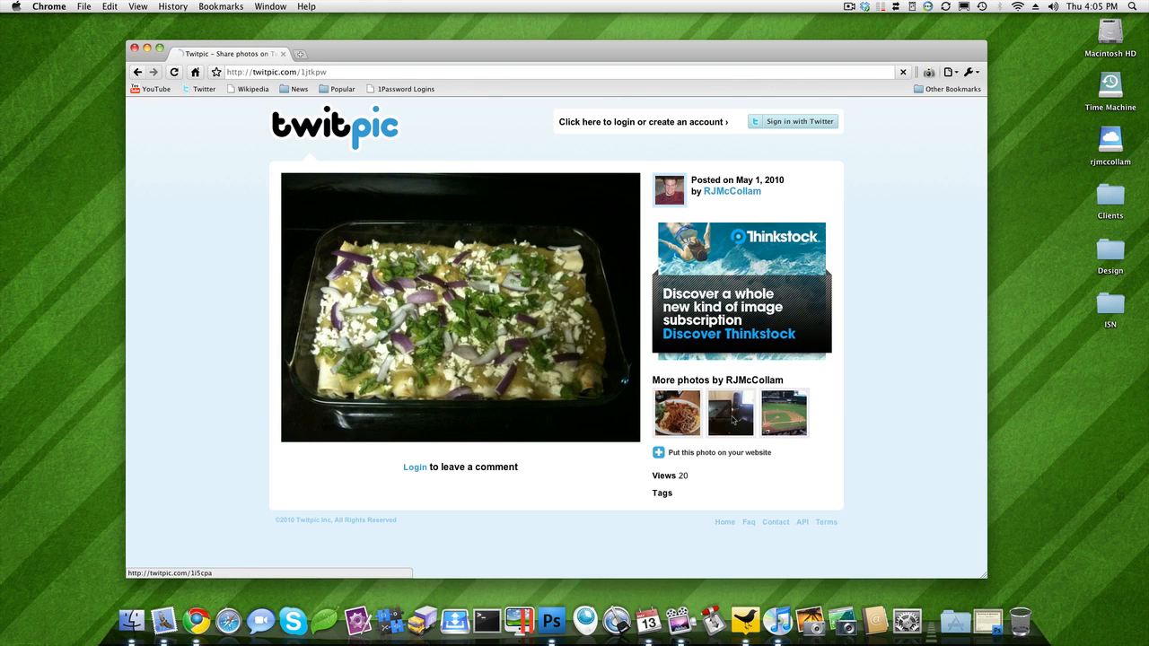
pyautogui.click(730, 413)
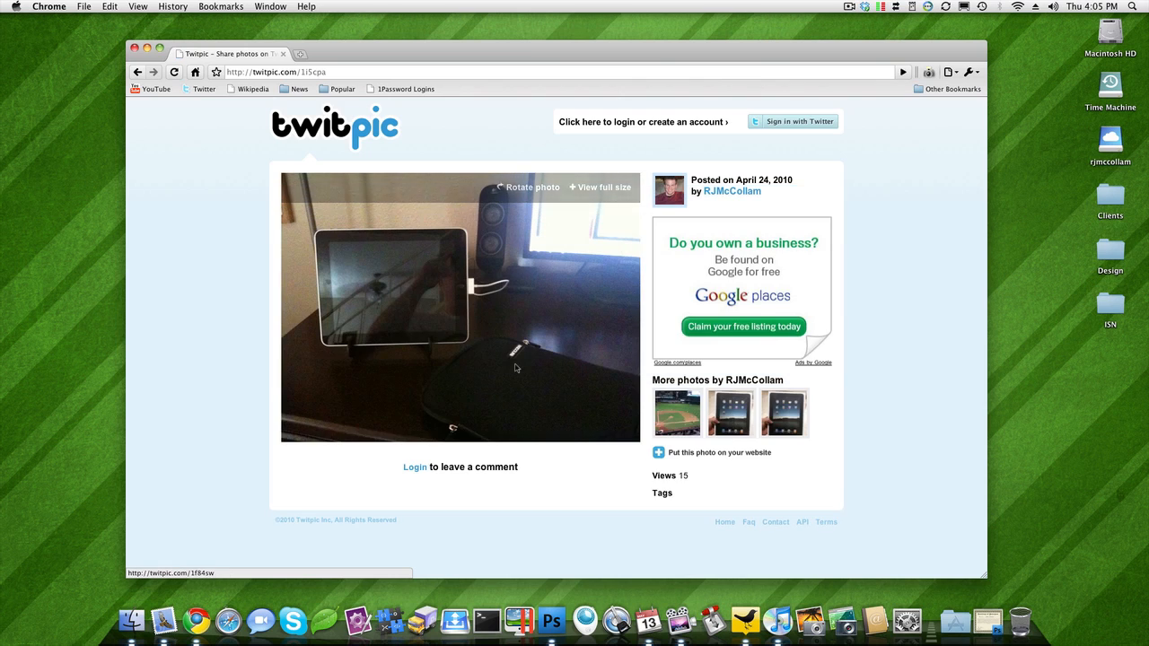
pyautogui.moveTo(224, 326)
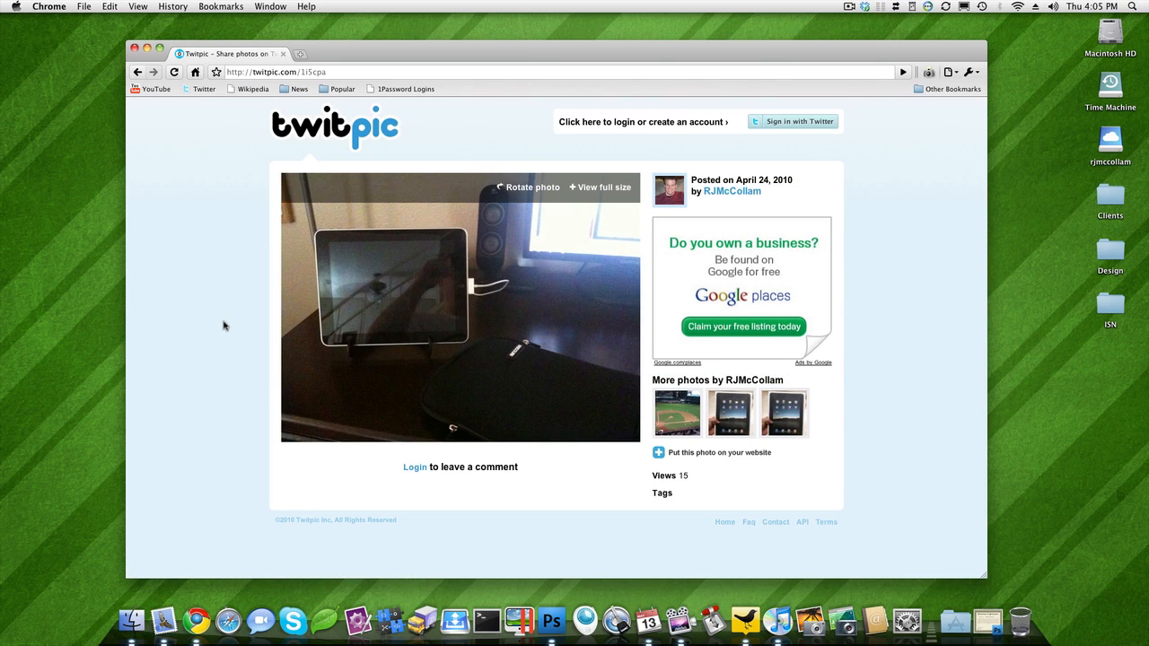
pyautogui.moveTo(220, 327)
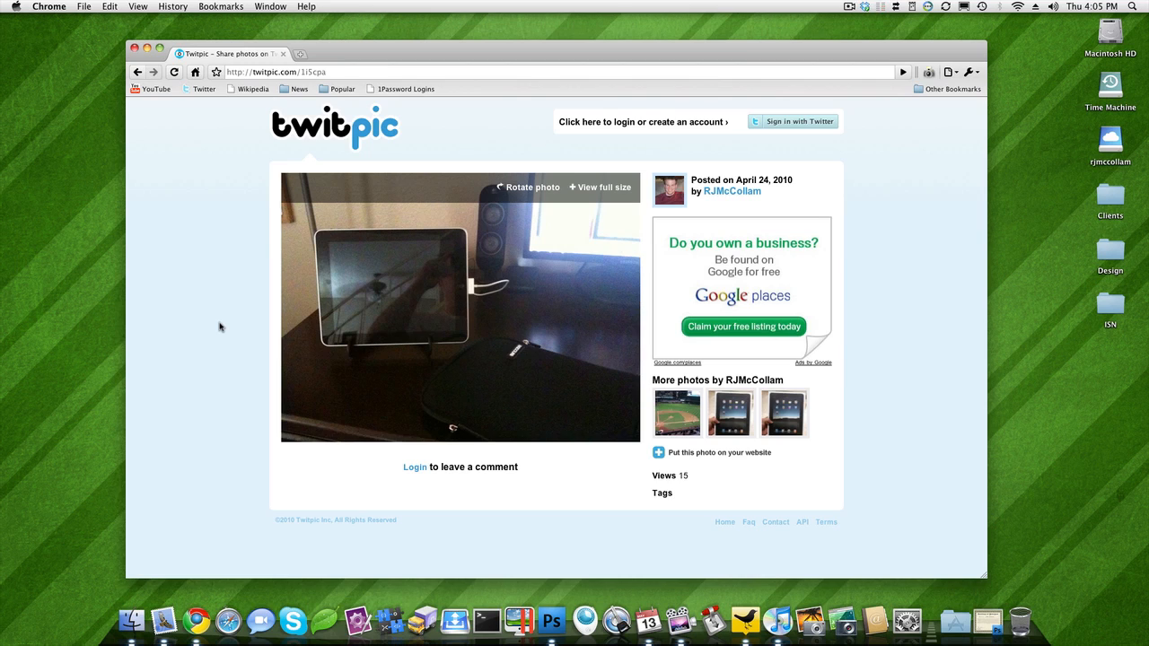
pyautogui.moveTo(215, 289)
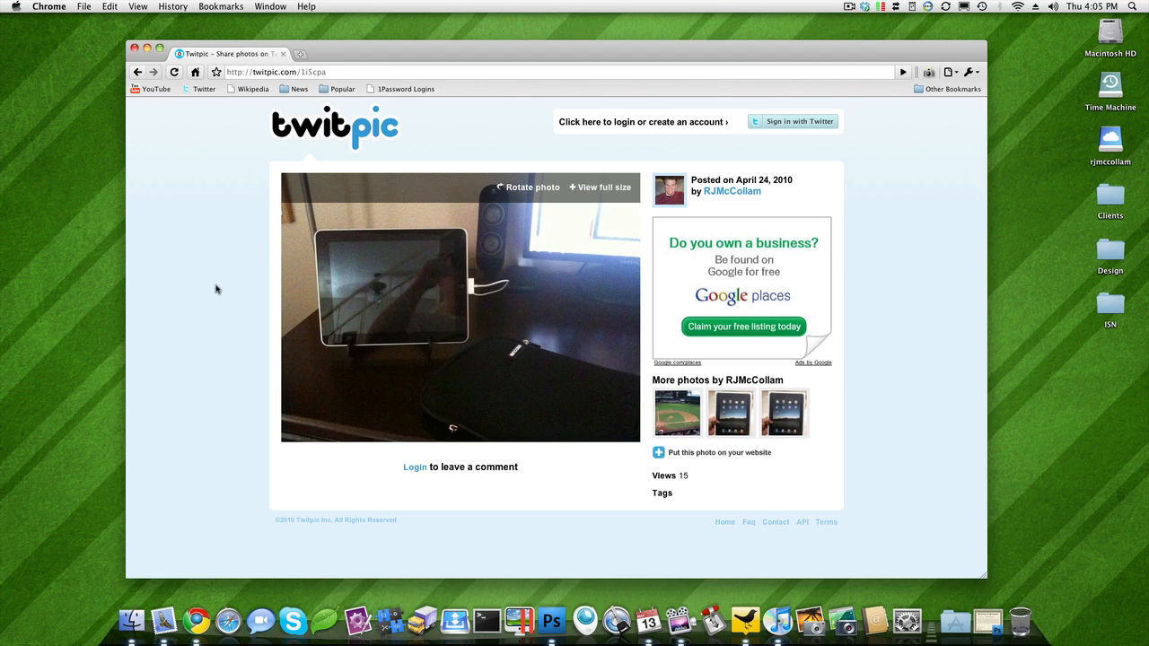
pyautogui.moveTo(217, 284)
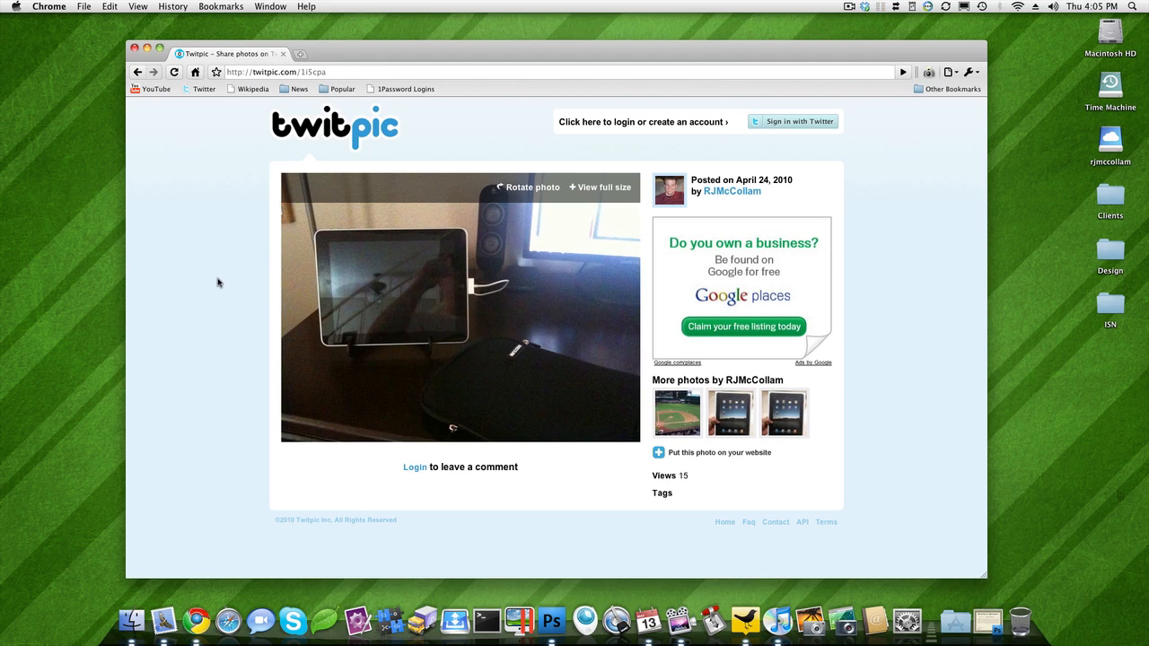